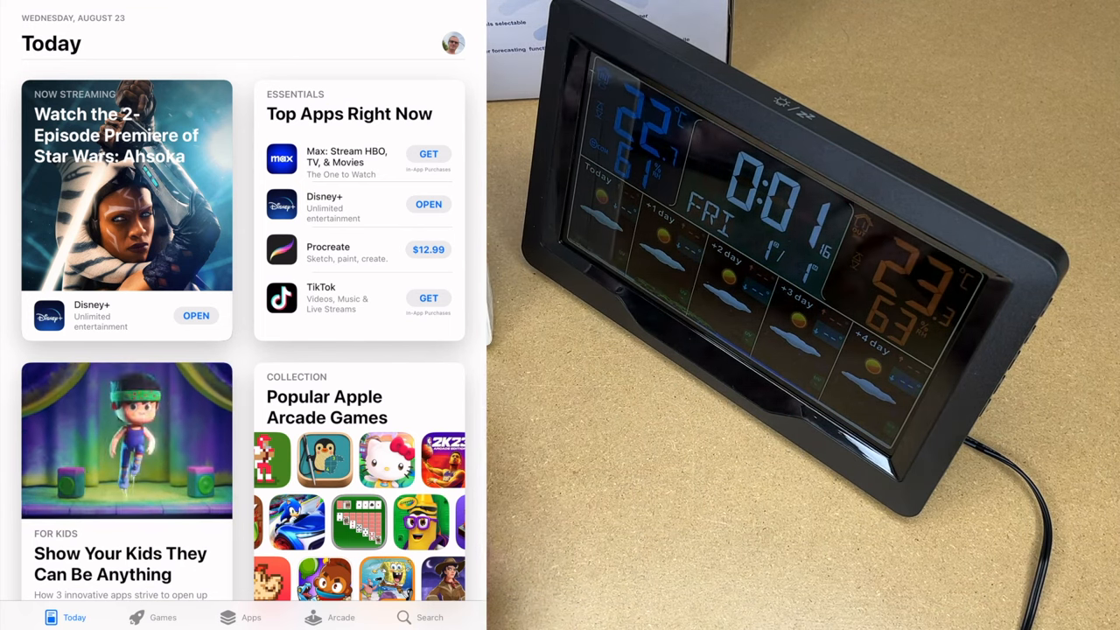
# Search the App Store for 'heyaxa'.
pyautogui.click(429, 617)
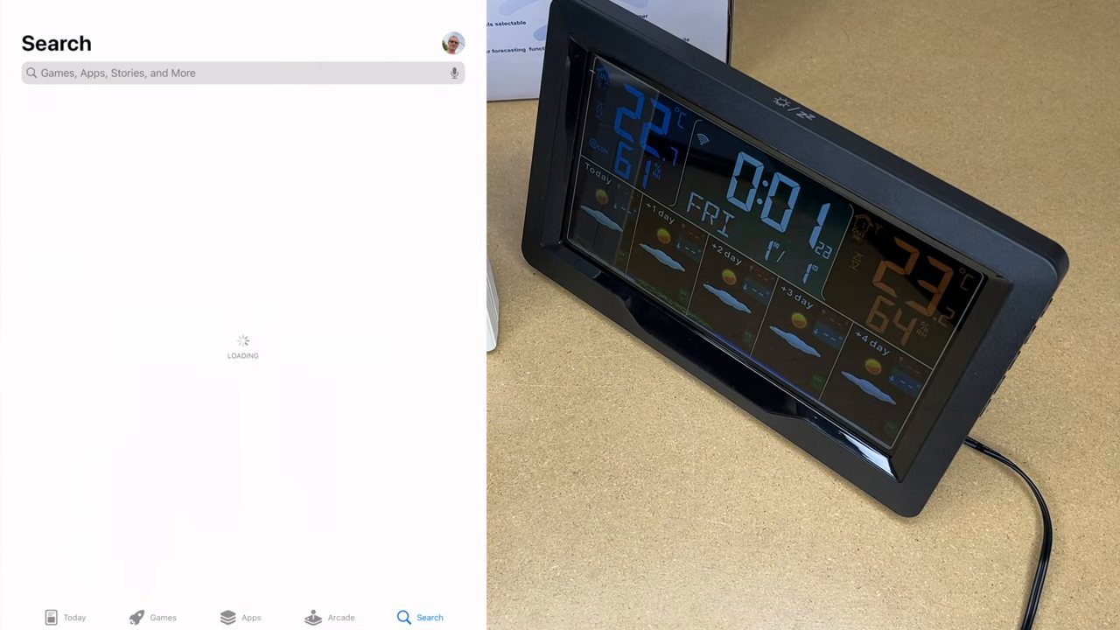
pyautogui.write('heyaxa')
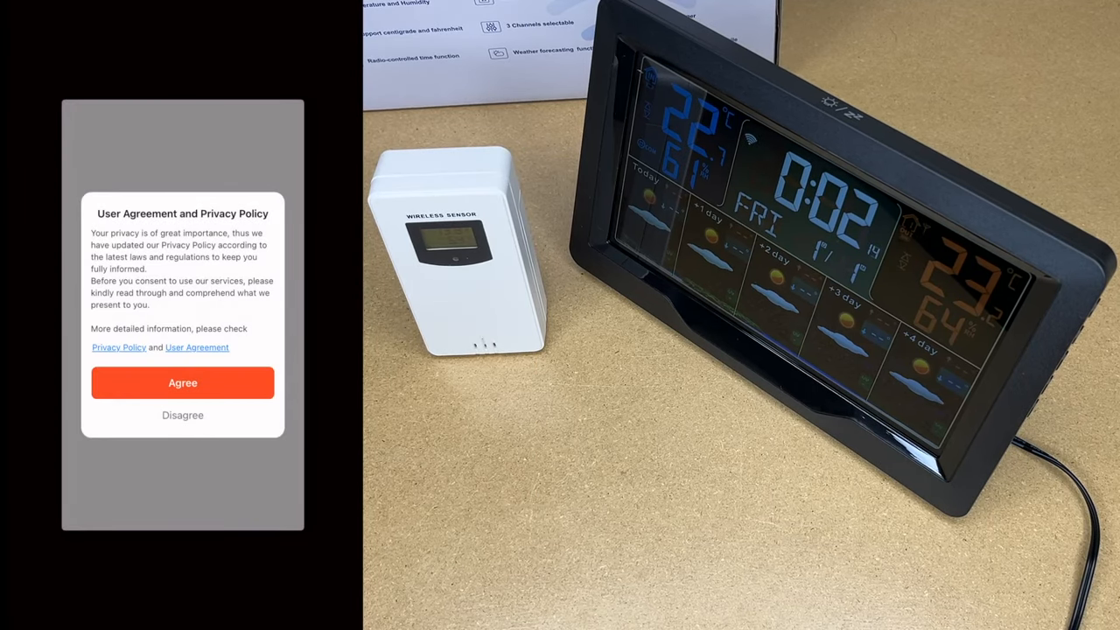
# Agree to the user agreement, allow local network access, and enter the app.
pyautogui.click(182, 382)
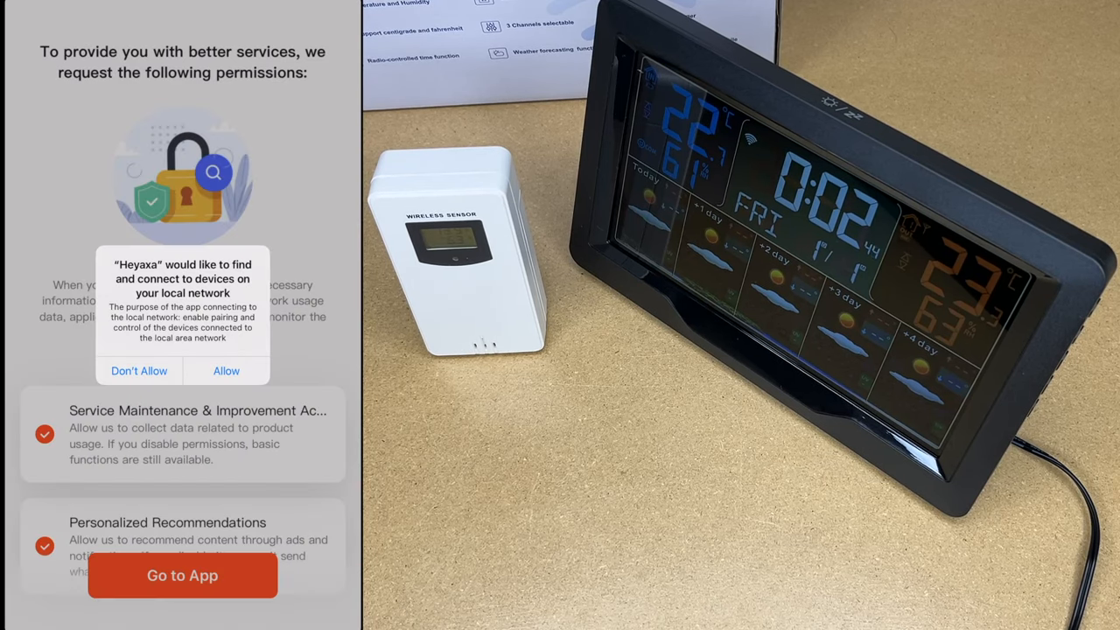
pyautogui.click(226, 370)
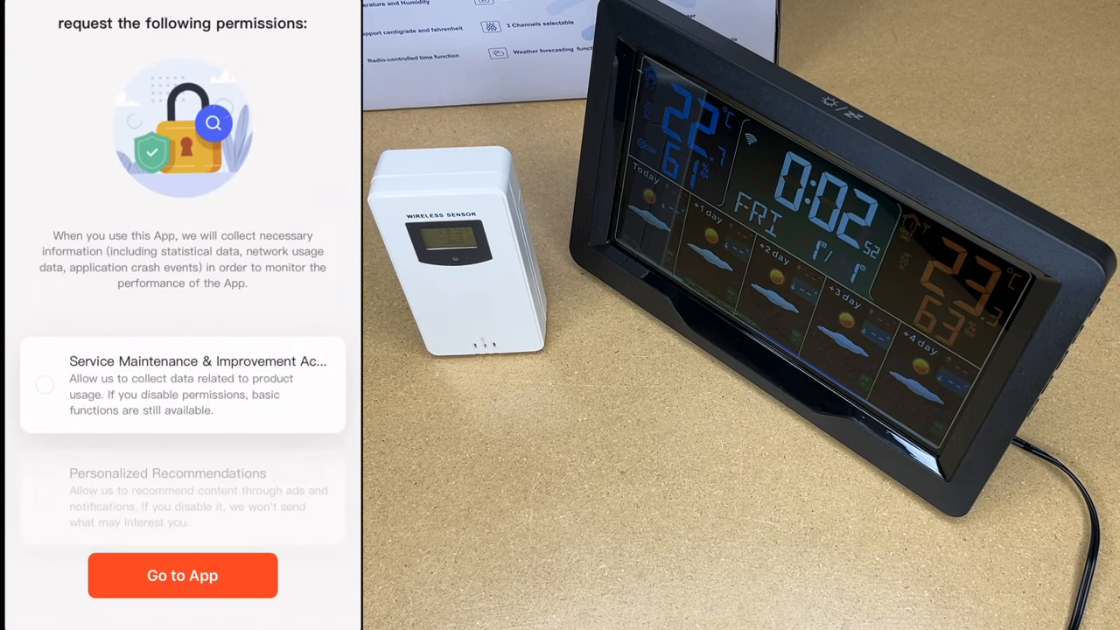
pyautogui.click(182, 575)
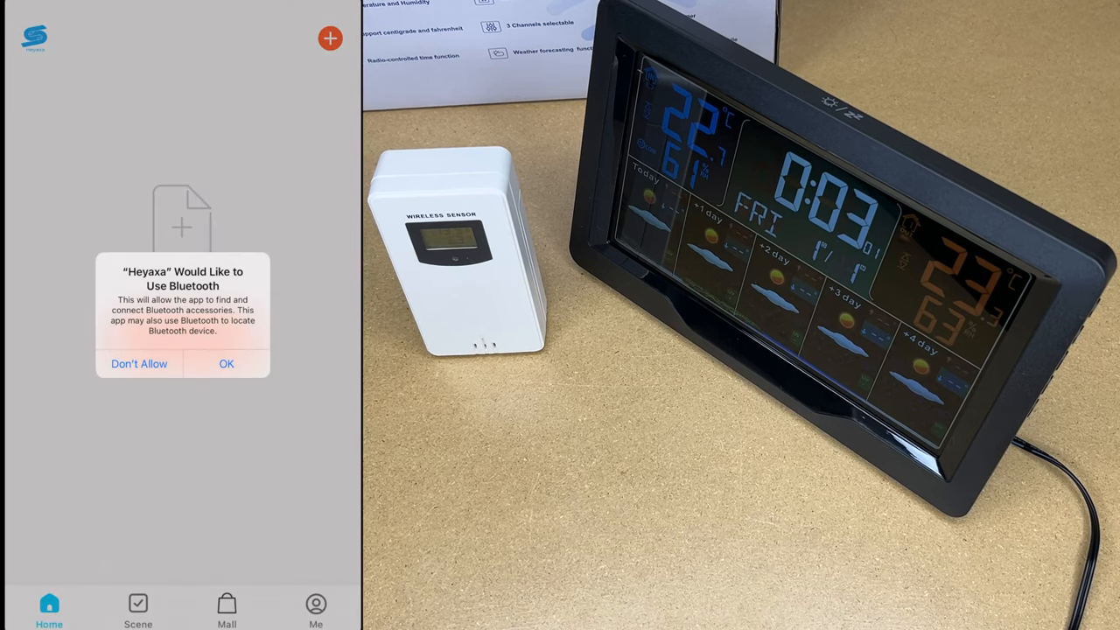
# Grant Bluetooth access and submit the Wi-Fi network details to pair the station.
pyautogui.click(226, 363)
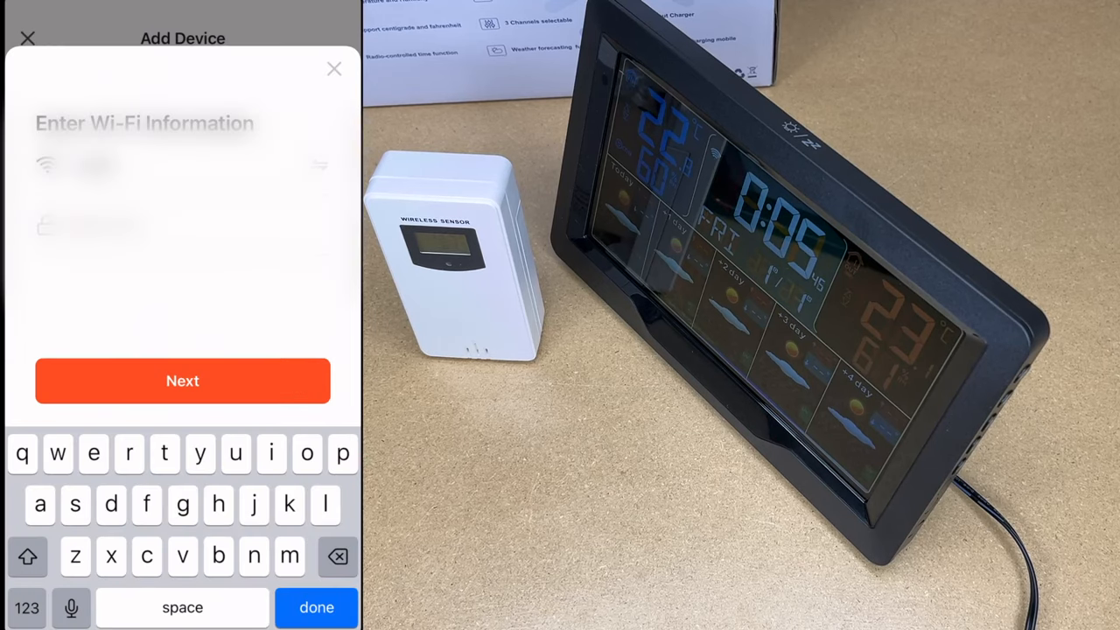
pyautogui.click(182, 381)
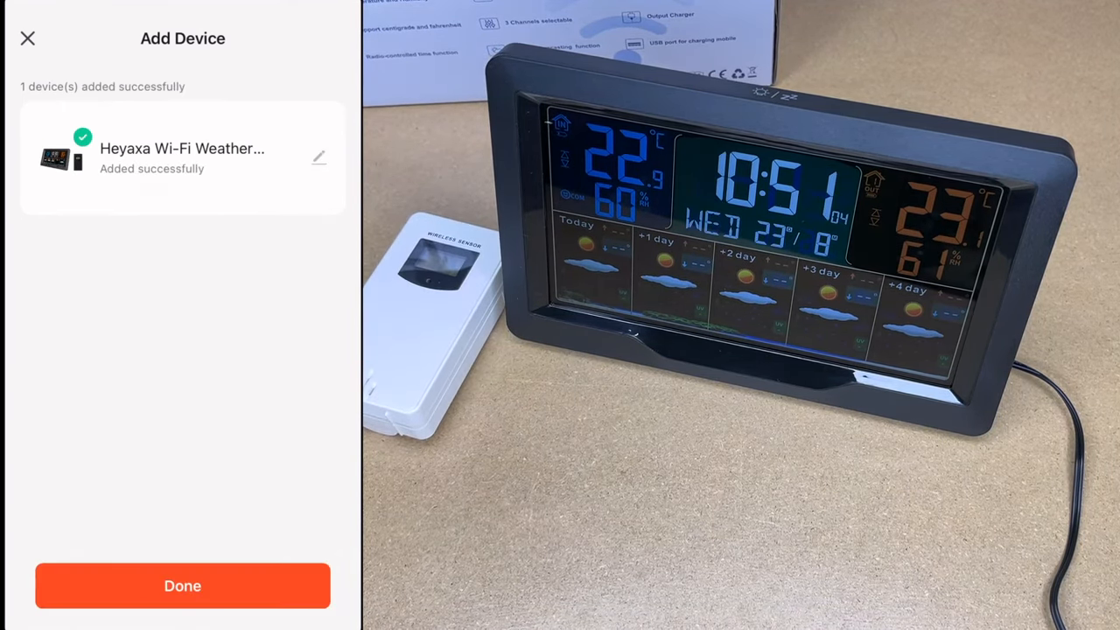
# Finish adding the weather station and open its dashboard with indoor and outdoor readings.
pyautogui.click(182, 585)
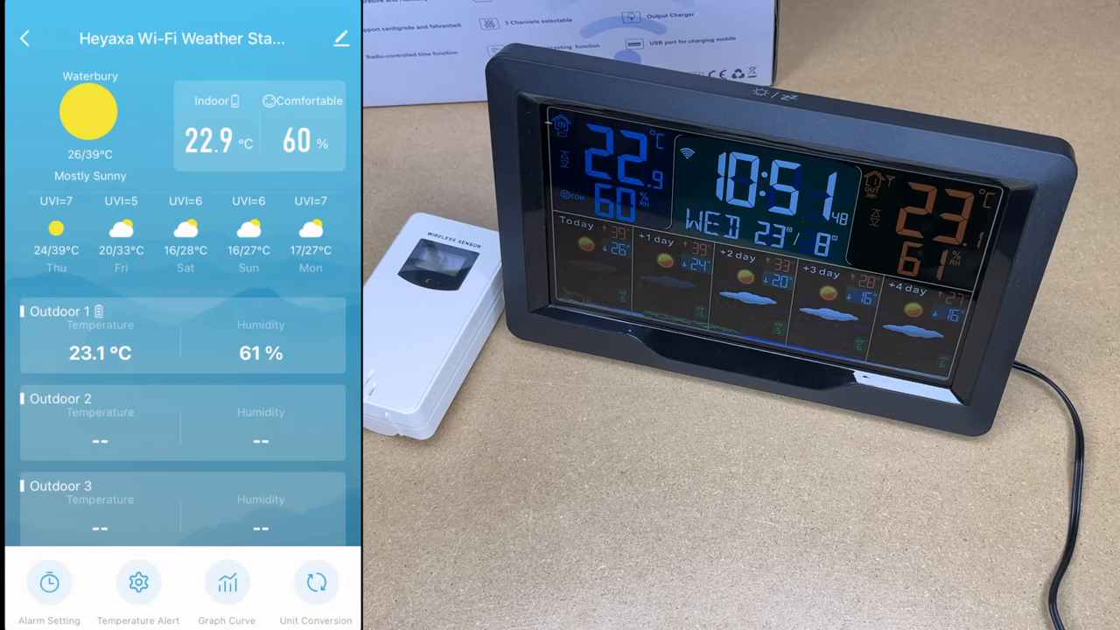
pyautogui.click(315, 591)
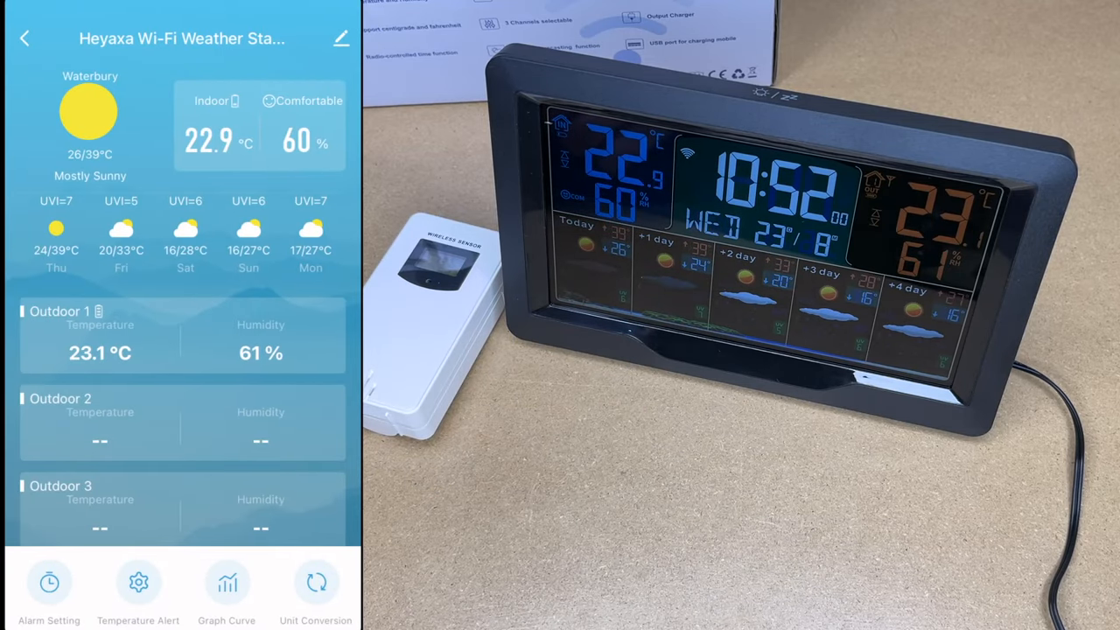
# Switch the station's temperature unit to °F in Unit Conversion.
pyautogui.click(315, 591)
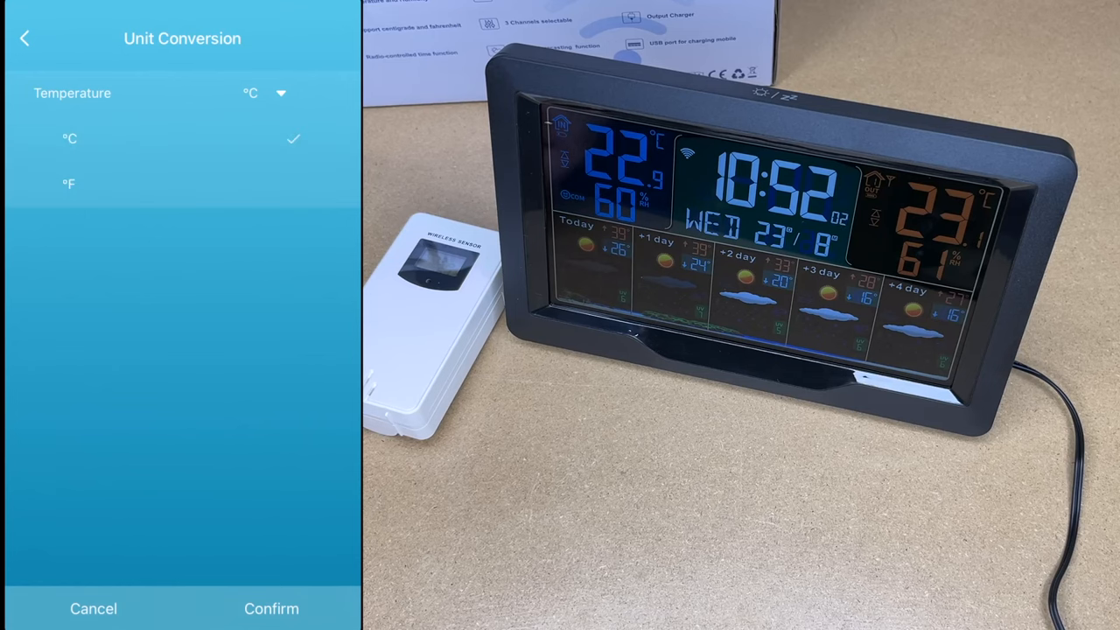
pyautogui.click(271, 609)
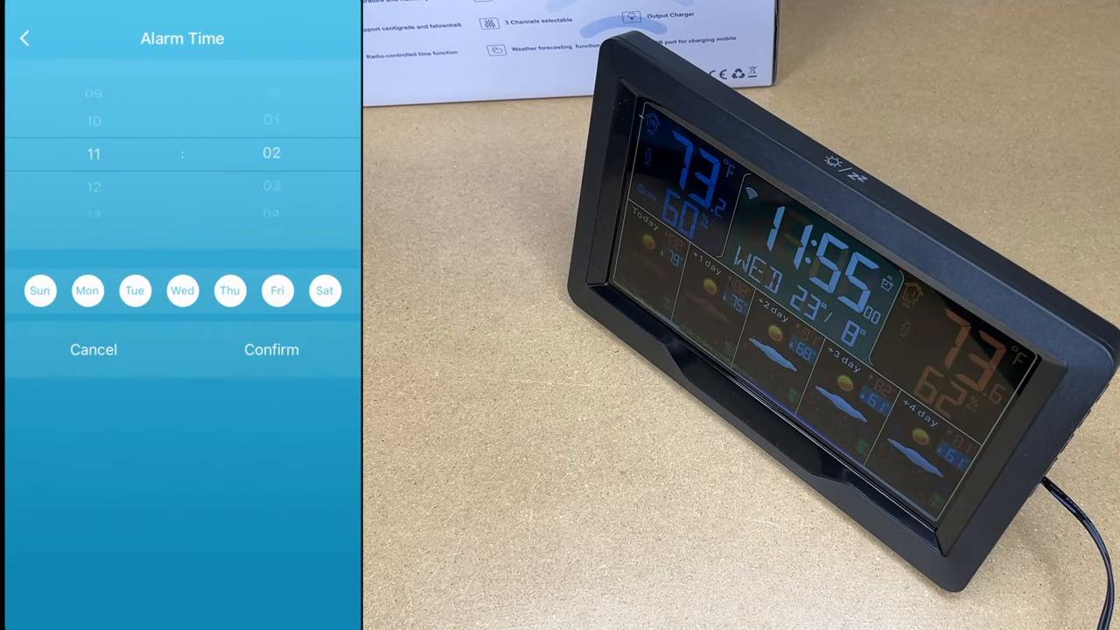
# Save the 11:56 everyday alarm and leave the alarm list.
pyautogui.click(272, 349)
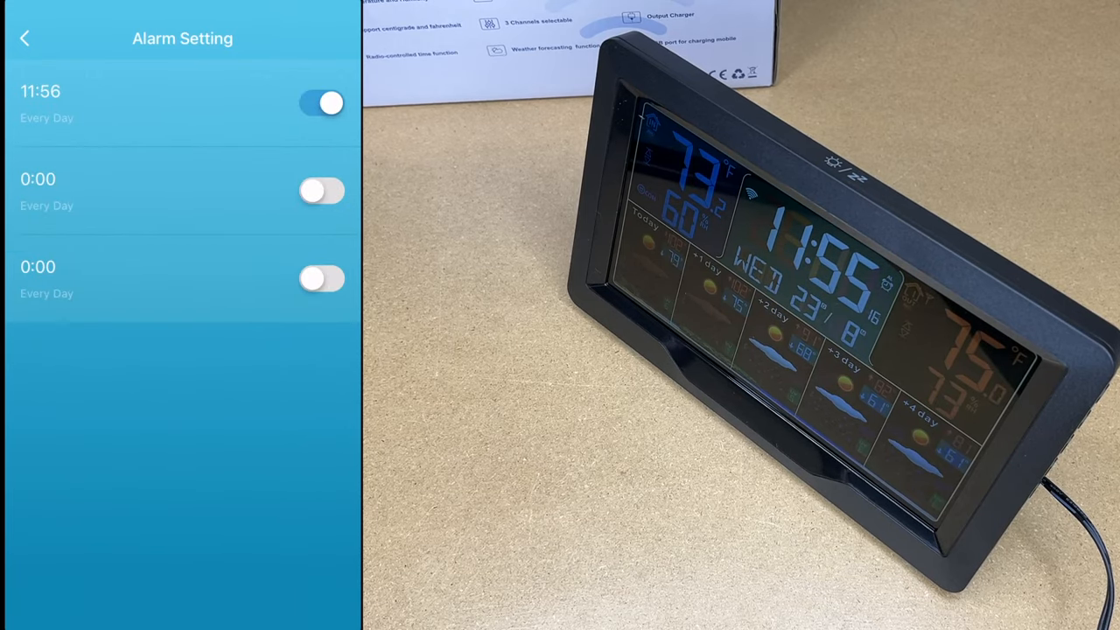
pyautogui.click(24, 38)
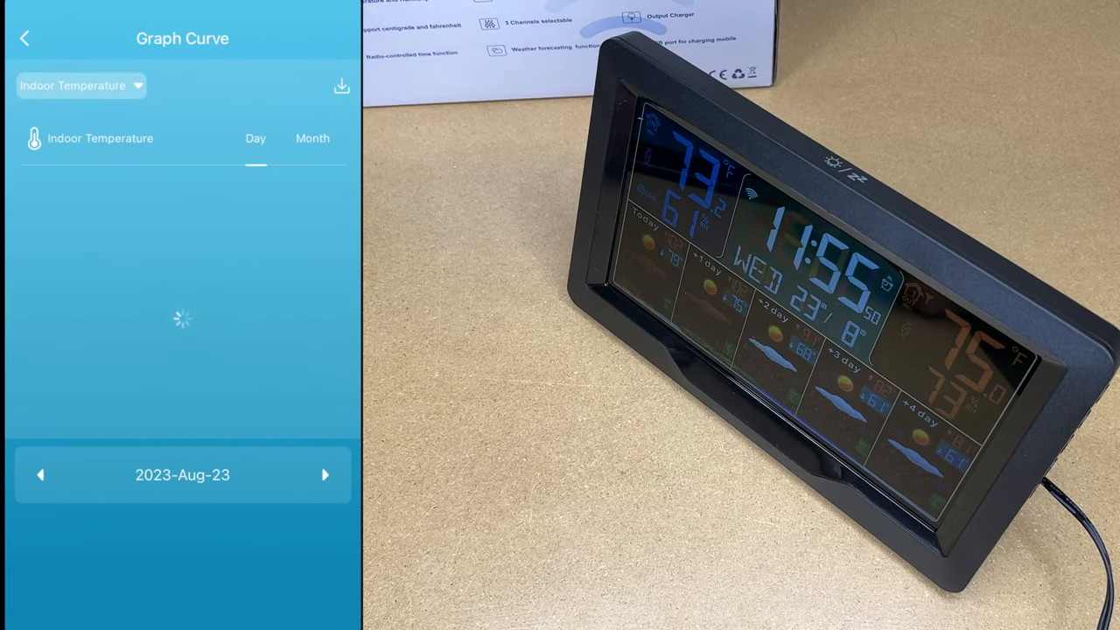
# Return to the dashboard, open the temperature graph, and cancel the Mail Export Data prompt.
pyautogui.click(78, 86)
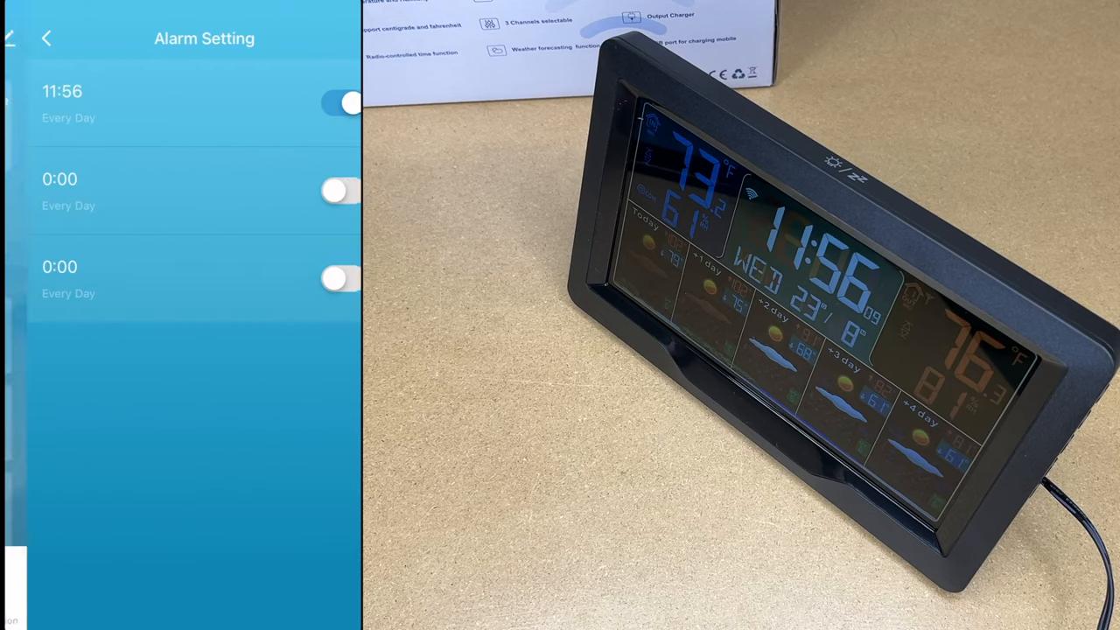
pyautogui.click(46, 38)
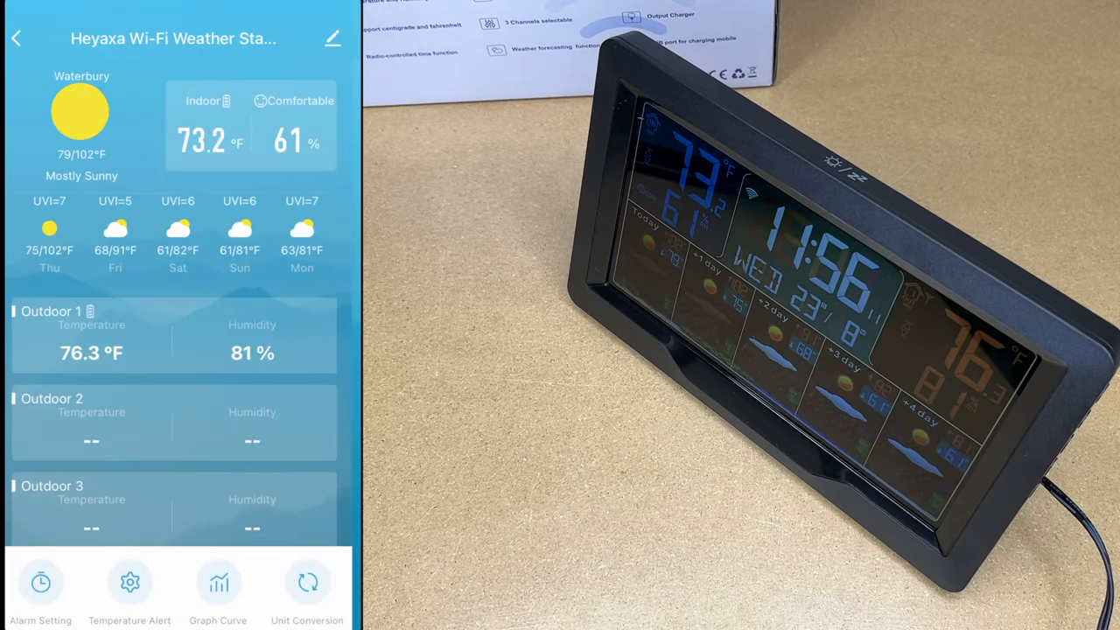
pyautogui.click(218, 586)
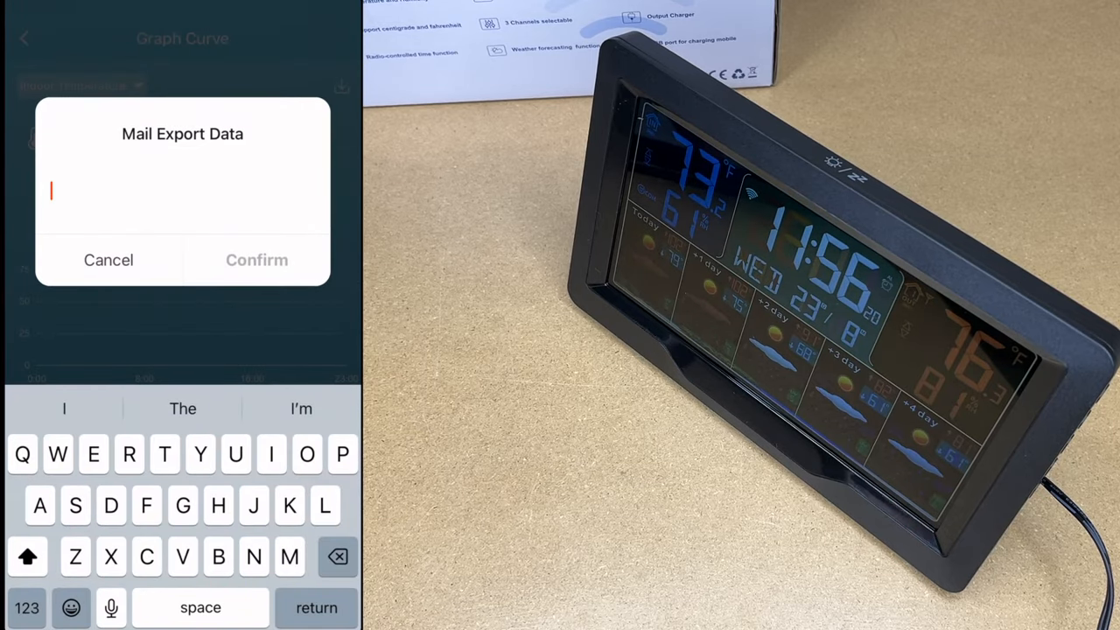
pyautogui.click(109, 260)
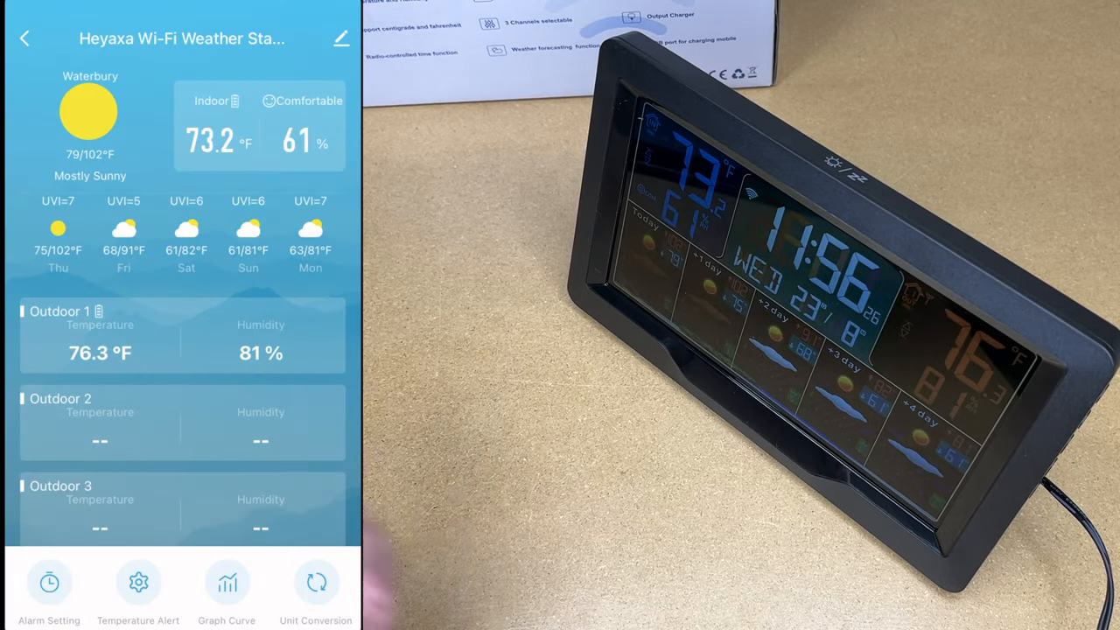